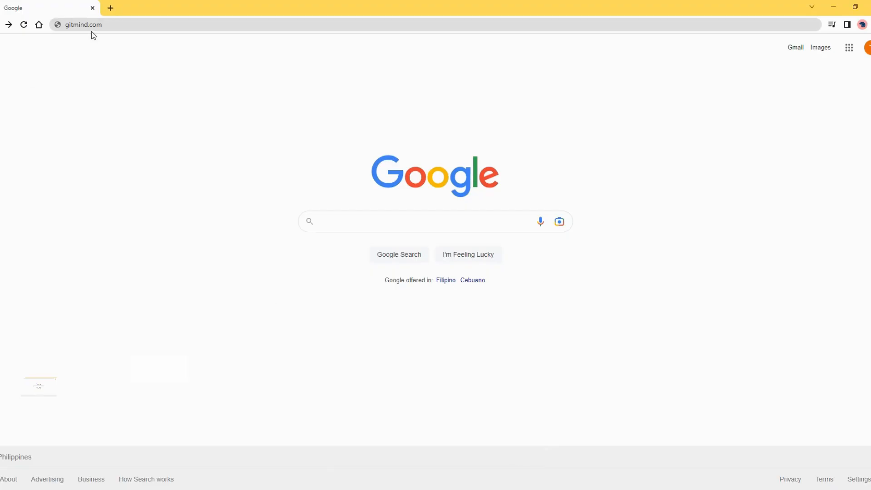
Step: Load gitmind.com and choose Get Started on the homepage
click(83, 25)
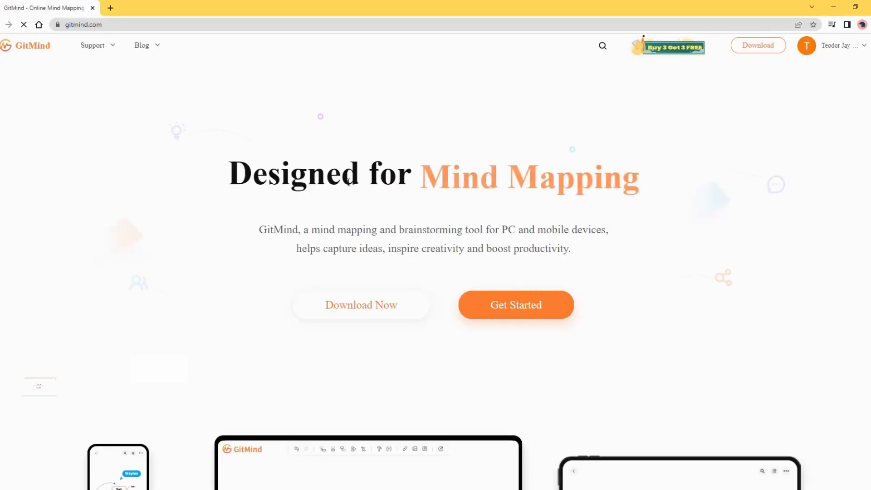
click(516, 304)
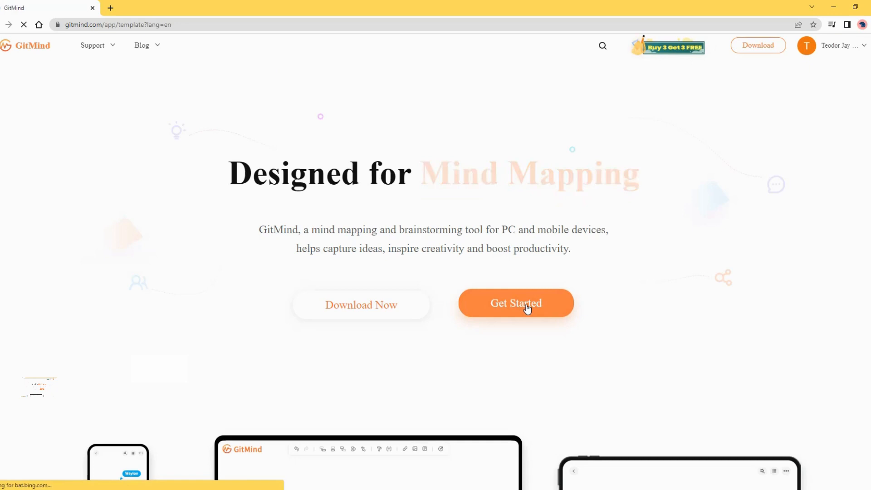
Step: Start a new blank flowchart from the Flowchart templates
click(515, 302)
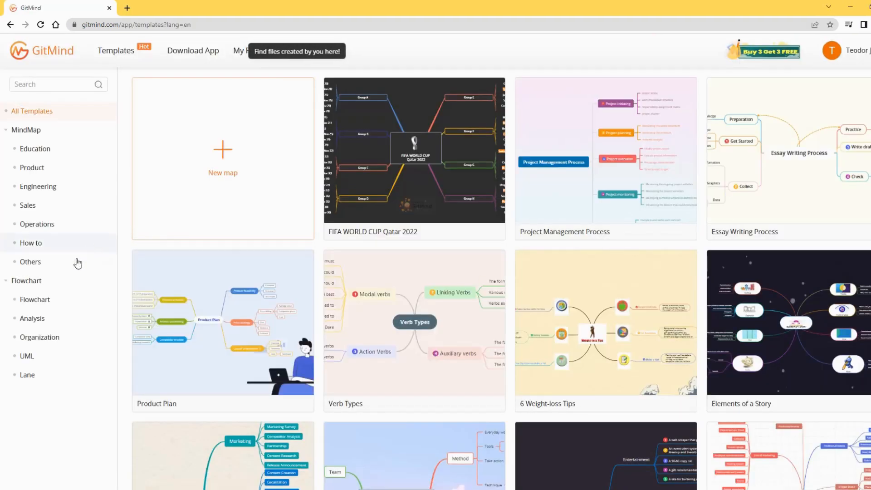
click(26, 280)
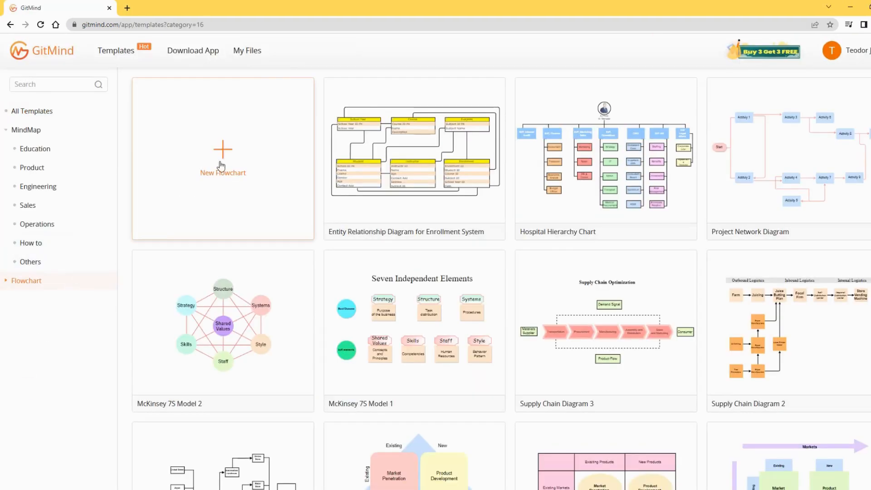
click(222, 158)
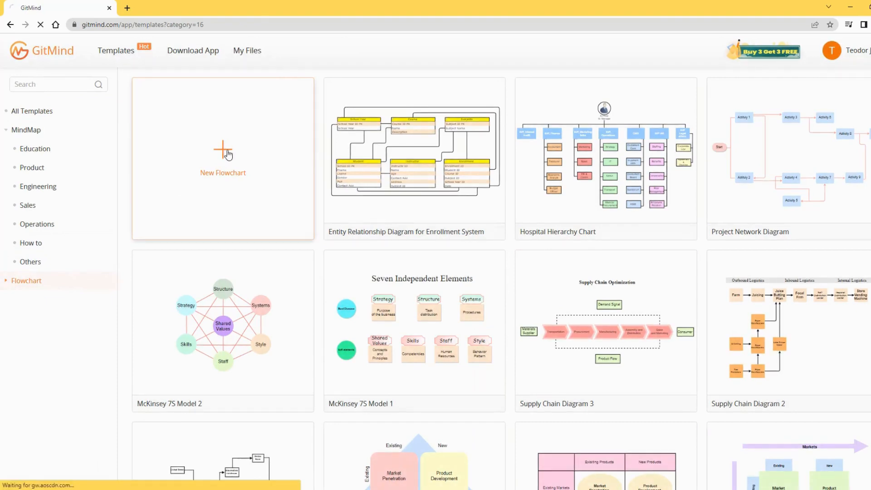
click(223, 157)
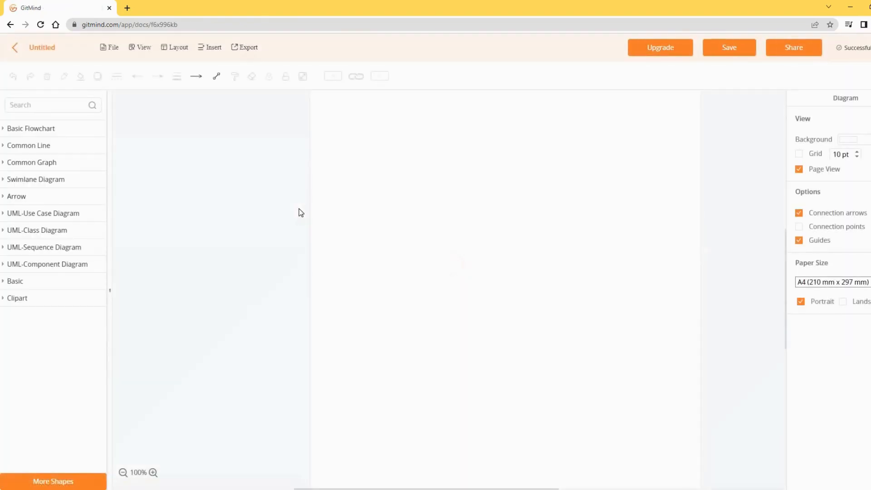
Step: Add the Swimlane Diagram and Other shape libraries via More Shapes
click(53, 481)
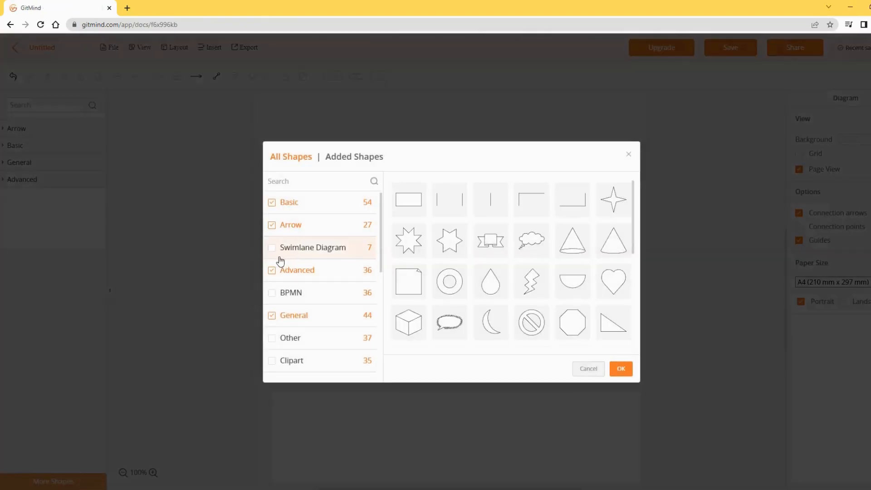
click(271, 247)
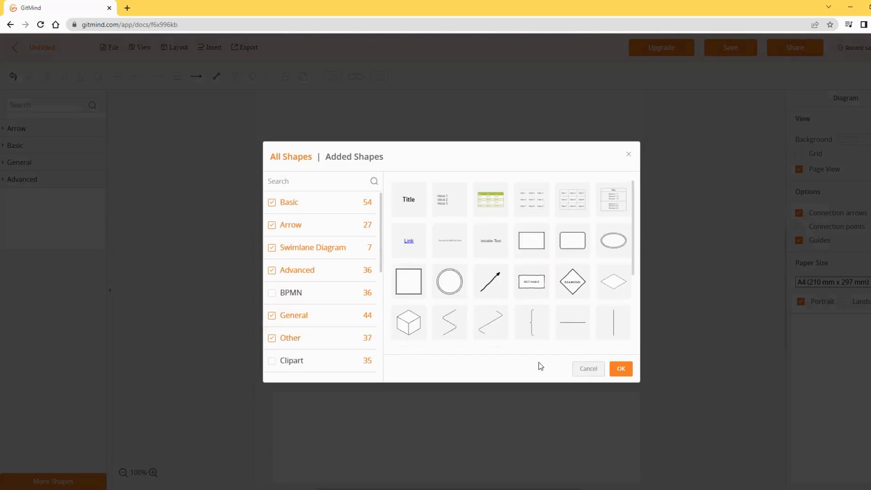
click(620, 369)
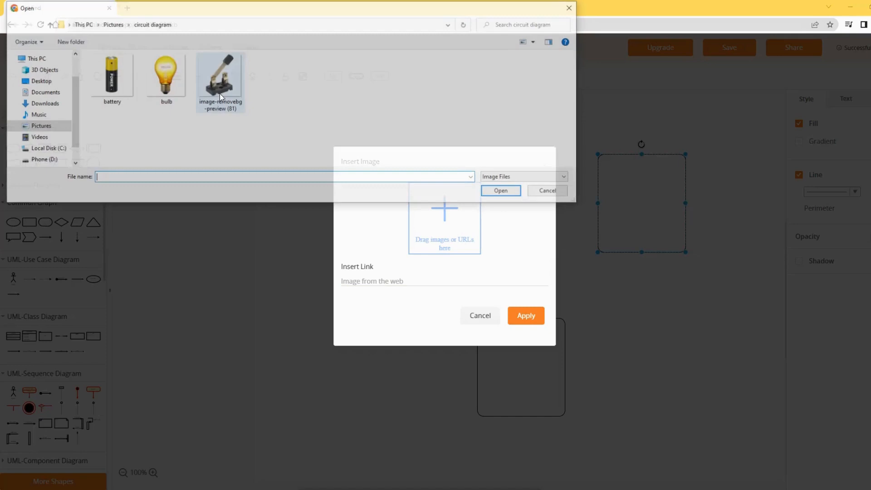
Step: Insert the switch picture into the circuit alongside the battery and bulb
click(499, 190)
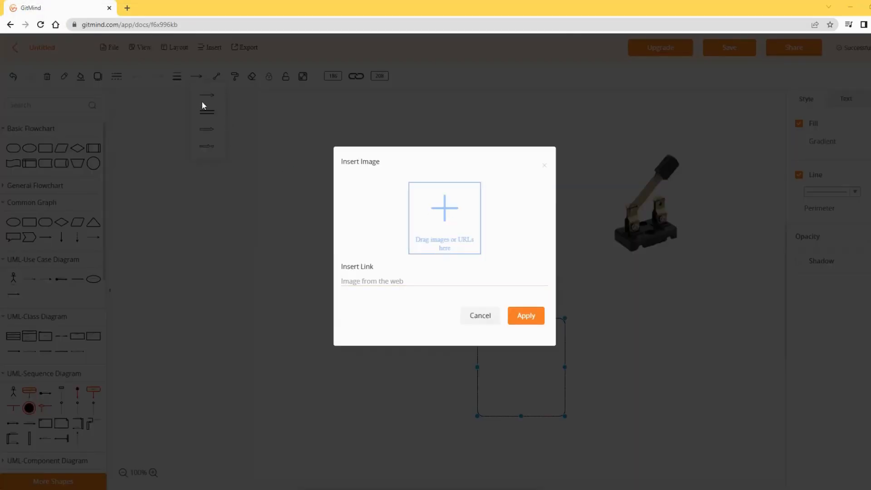
click(525, 315)
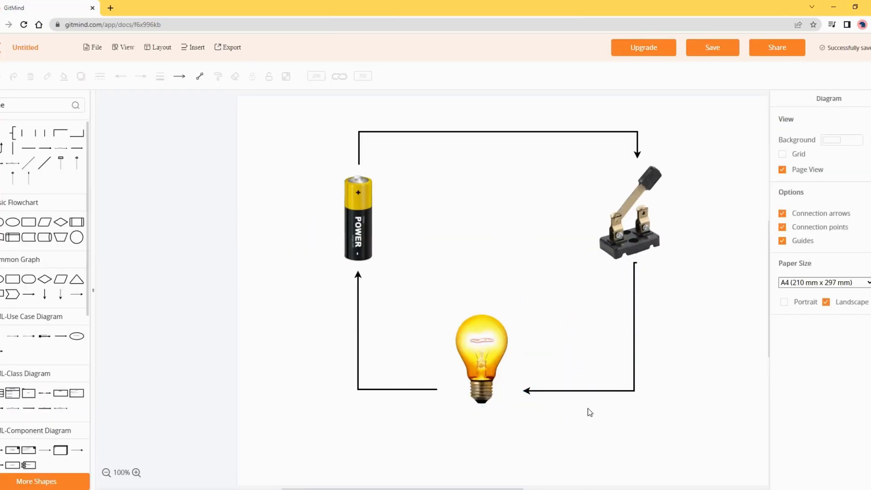
mouse_move(474, 416)
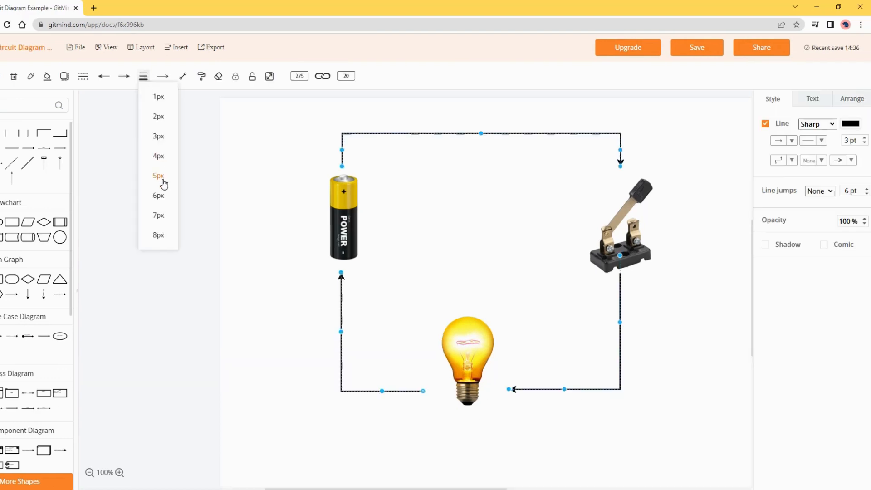
Step: Set the connector lines to 5px width and navy colour
click(158, 175)
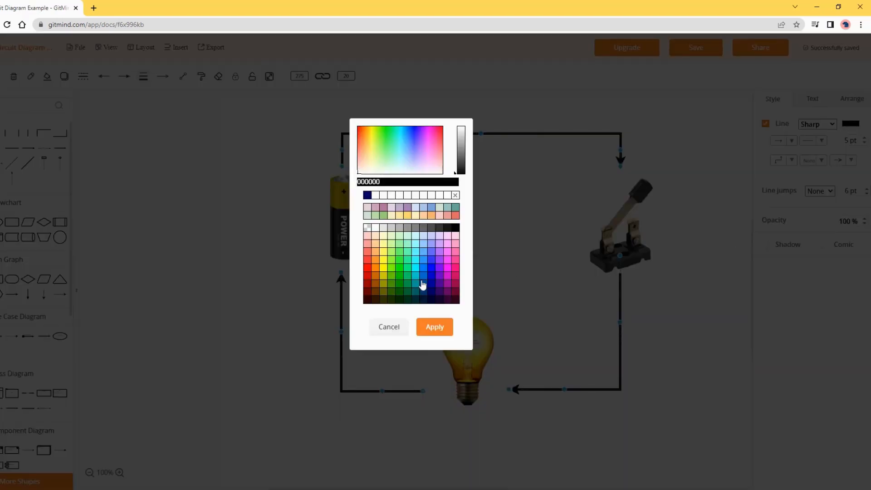
click(435, 327)
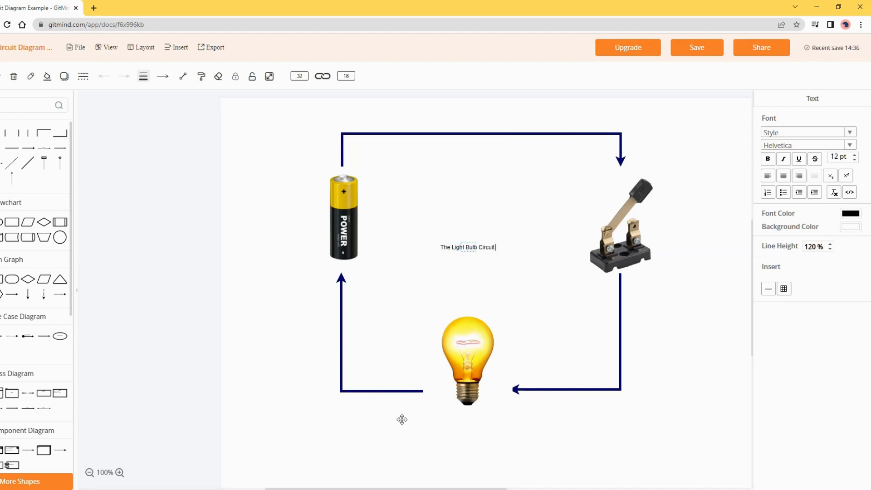
Step: Finish typing 'The Light Bulb Circuit Diagram' and select it for bold, larger formatting
text(Diagram)
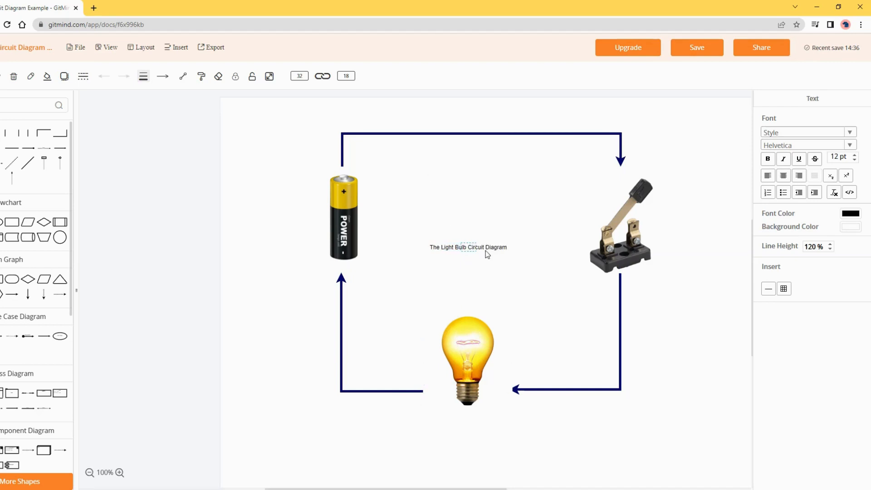
triple_click(468, 247)
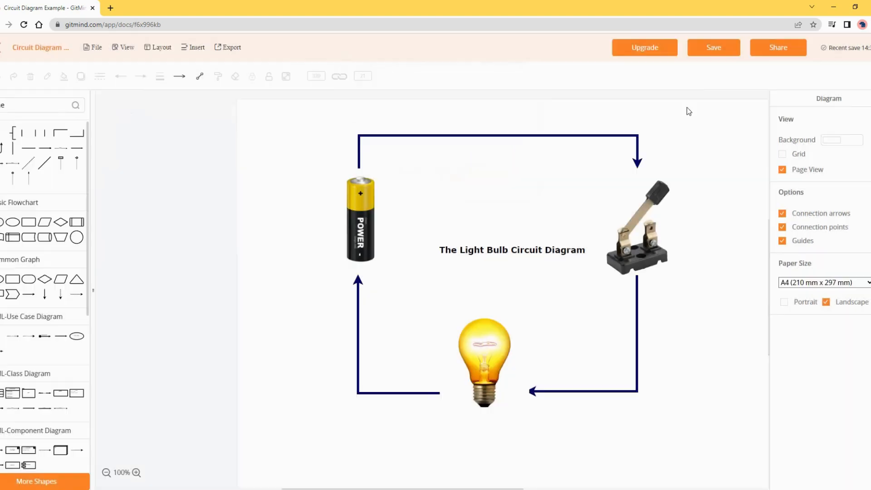
Step: Enable password protection on the diagram's share link
click(778, 47)
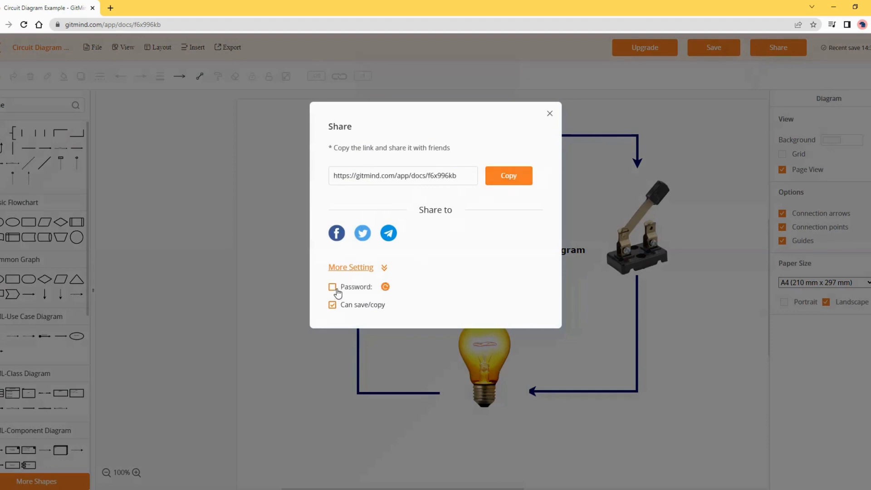
click(332, 287)
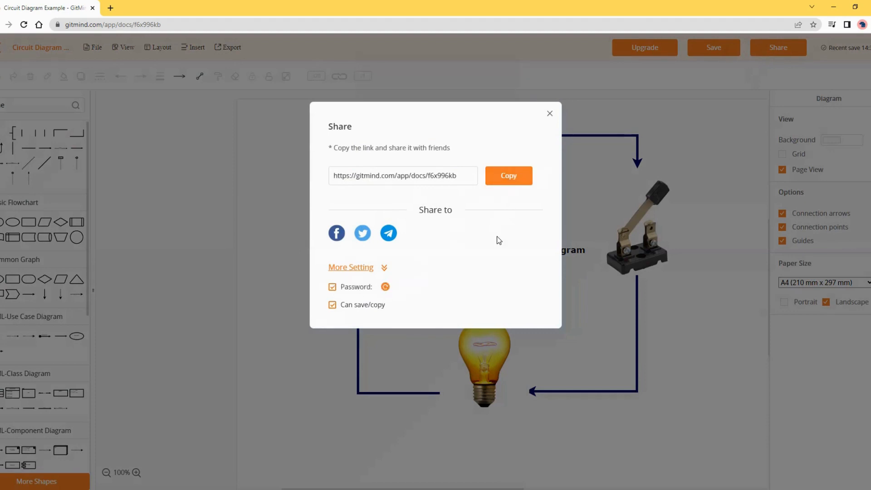
click(400, 286)
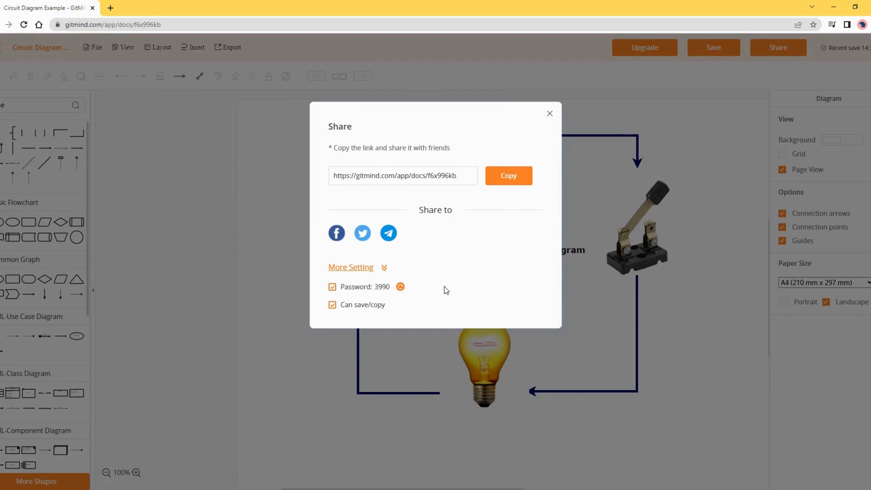
Step: Copy the protected share link and close the Share dialog
click(507, 176)
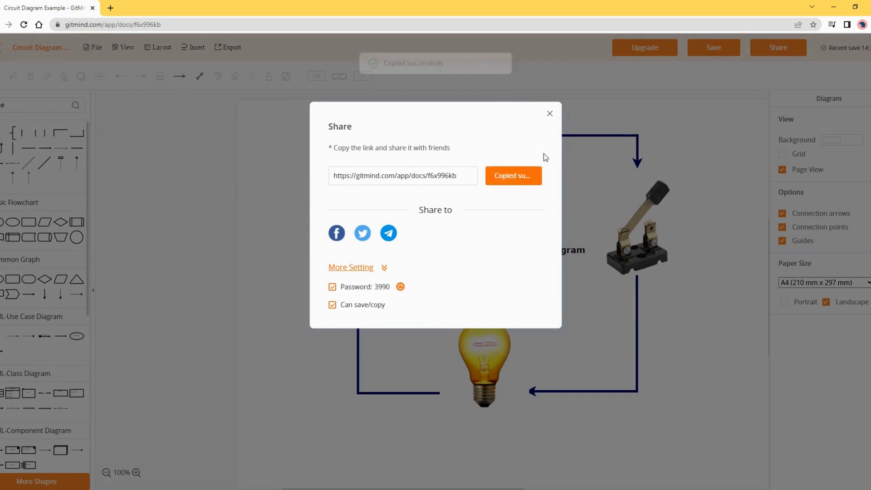
click(550, 114)
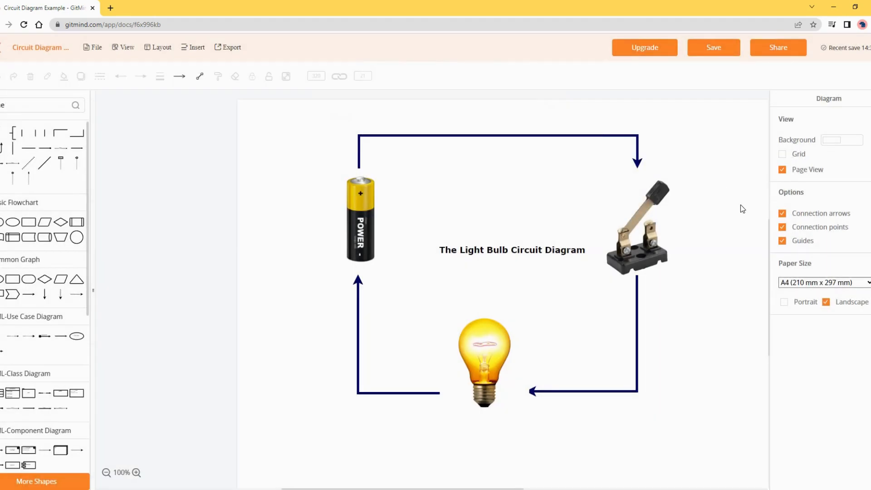